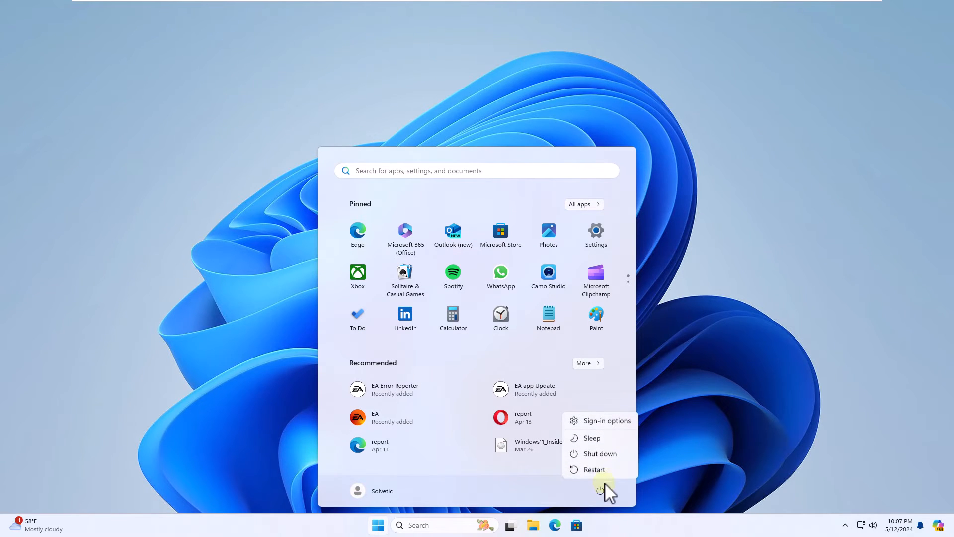
Restart the computer from the Start menu's Power button
{"action": "left_click", "coordinate": [600, 490]}
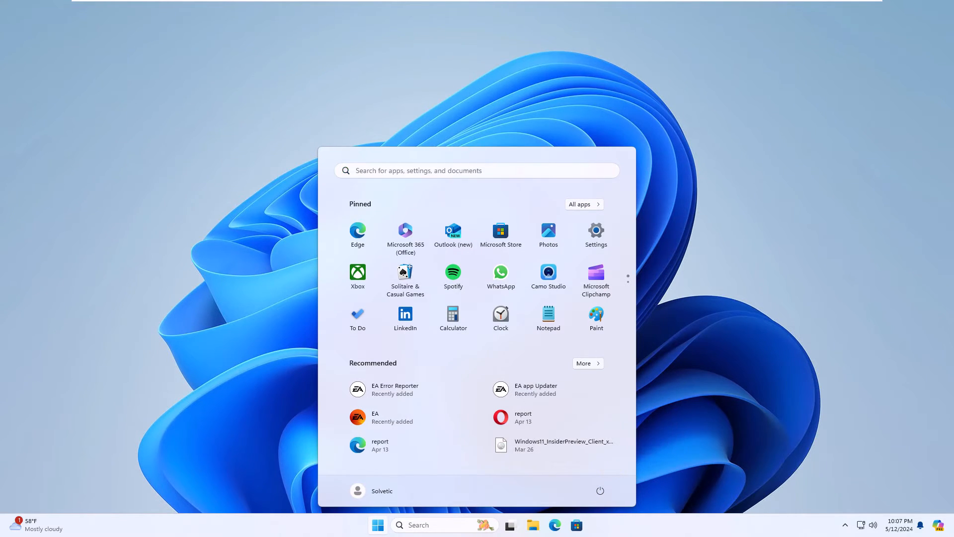
{"action": "left_click", "coordinate": [598, 490]}
{"action": "type", "text": "services"}
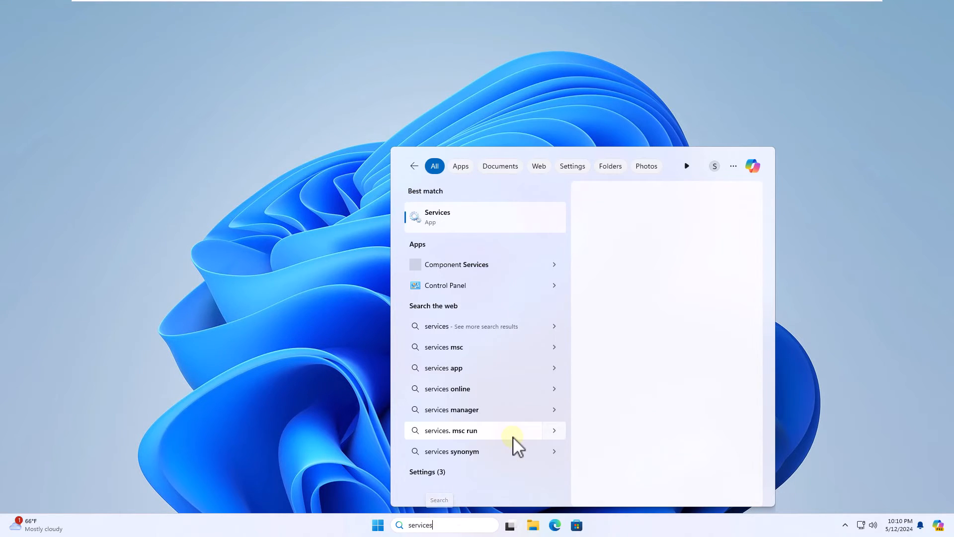
Launch the Services app from the 'services' search results
{"action": "key", "text": "Escape"}
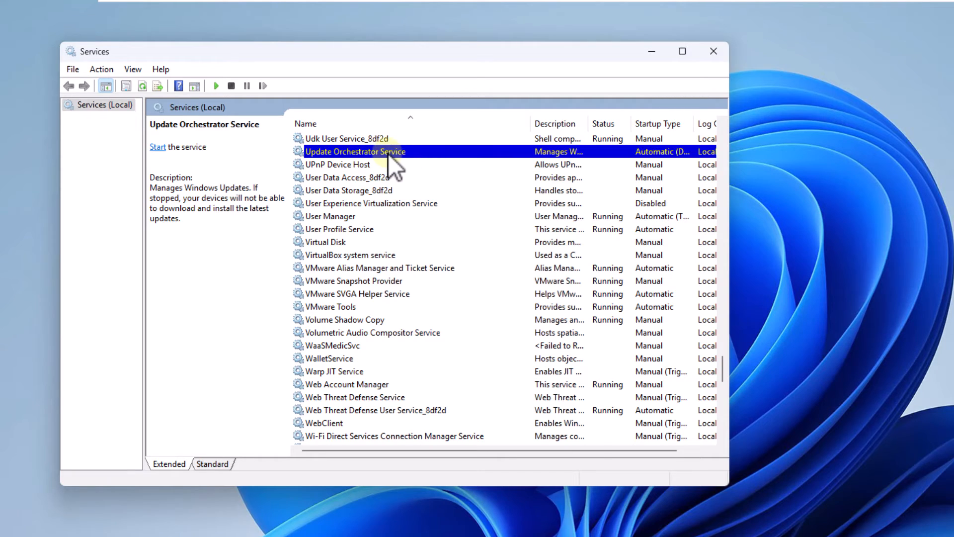
Start the Update Orchestrator Service from its properties and close the Services console
{"action": "double_click", "coordinate": [355, 151]}
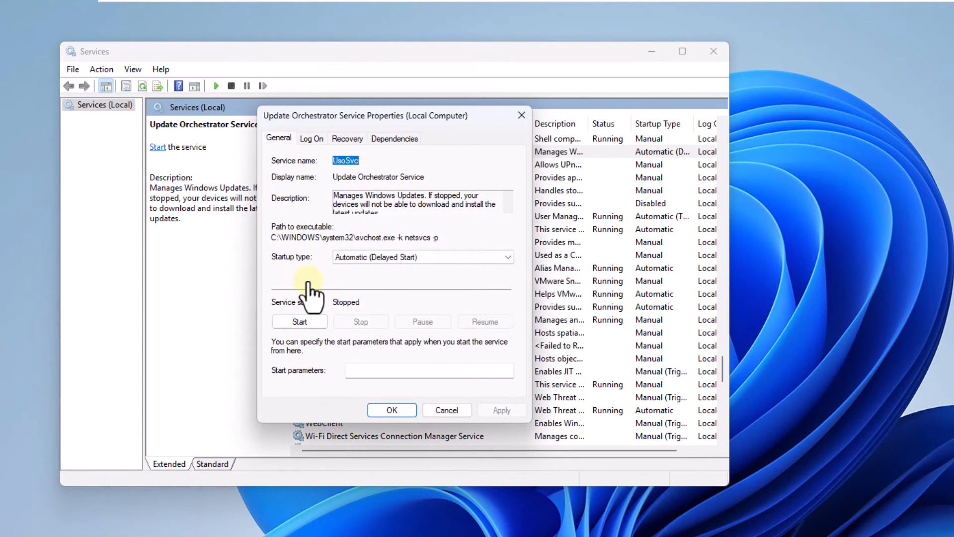
{"action": "left_click", "coordinate": [299, 321]}
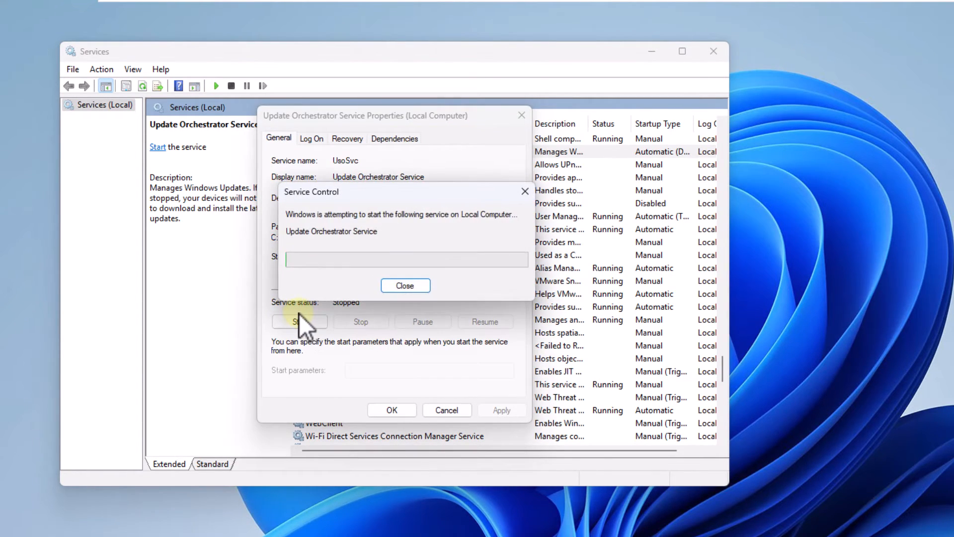
{"action": "left_click", "coordinate": [404, 285]}
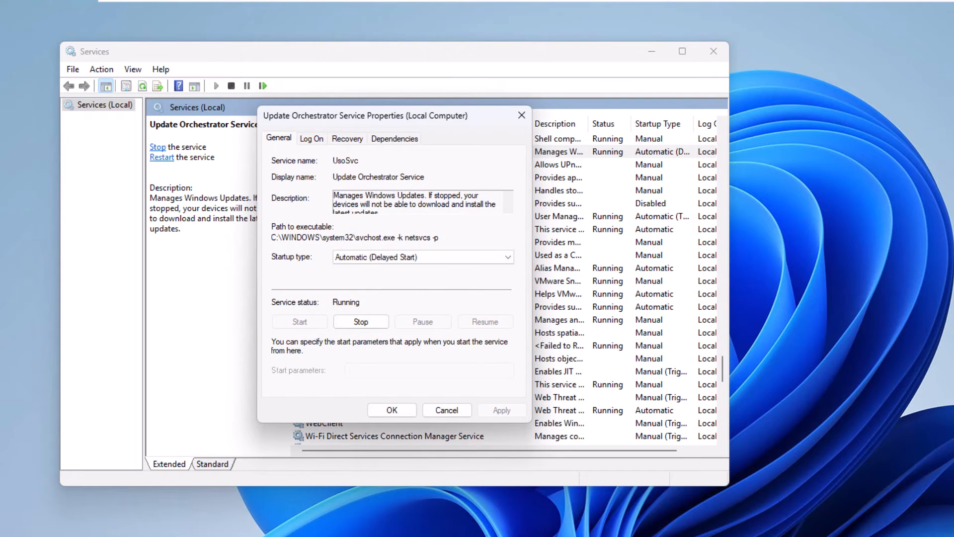
{"action": "mouse_move", "coordinate": [381, 296]}
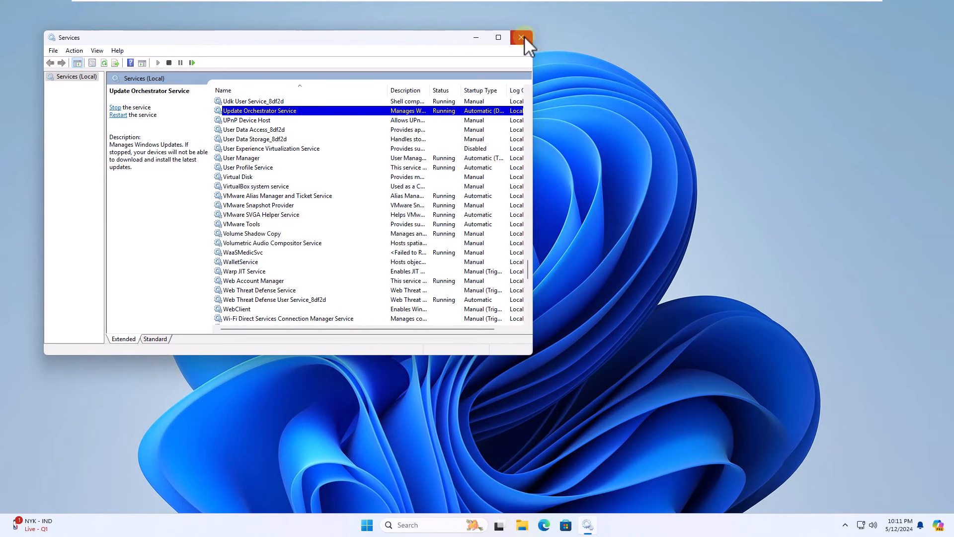
{"action": "left_click", "coordinate": [522, 37]}
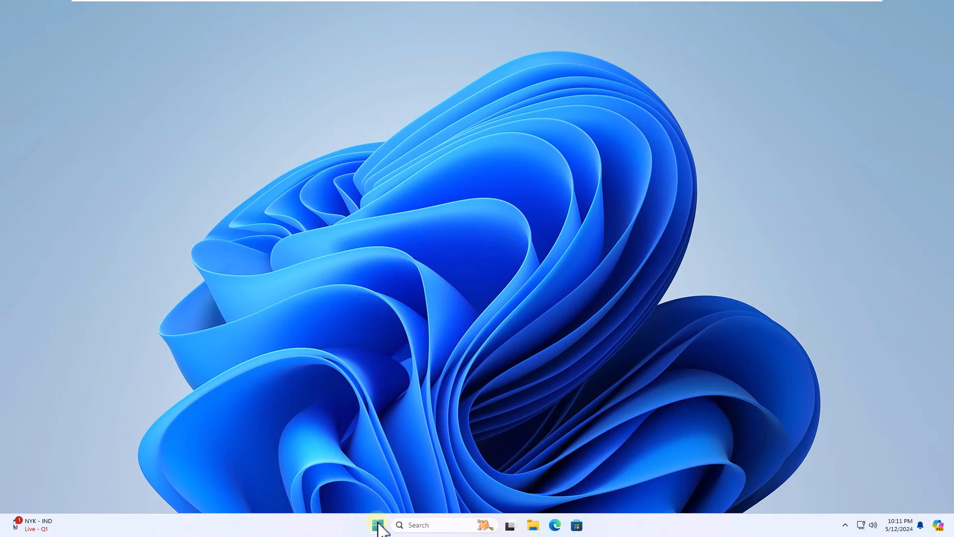
Launch Terminal (Admin) from the Start button menu and accept the UAC prompt
{"action": "right_click", "coordinate": [378, 525]}
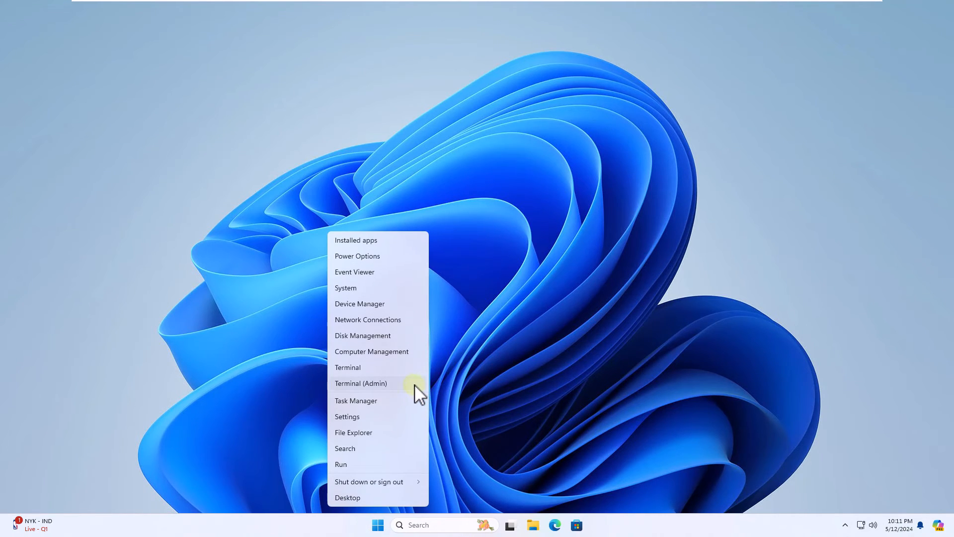
{"action": "left_click", "coordinate": [360, 383]}
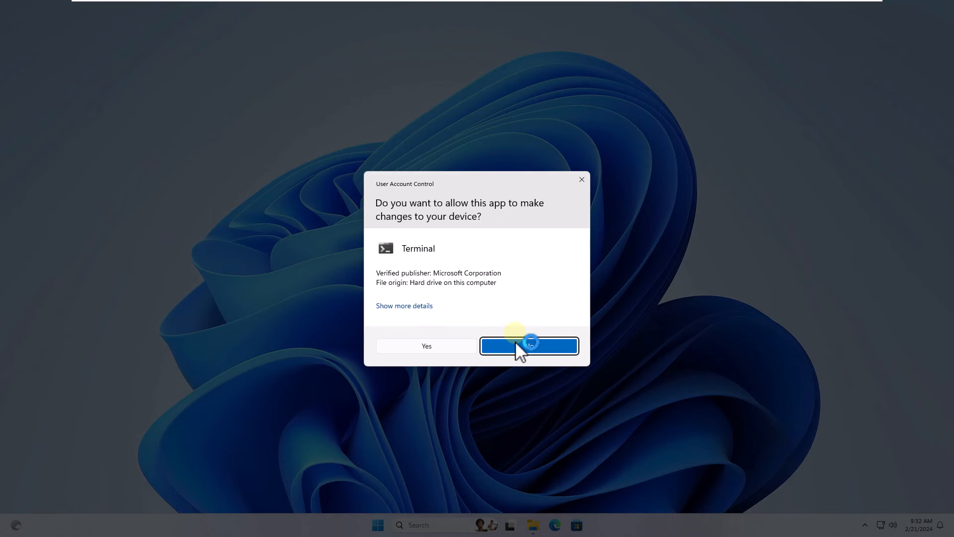
{"action": "left_click", "coordinate": [528, 346]}
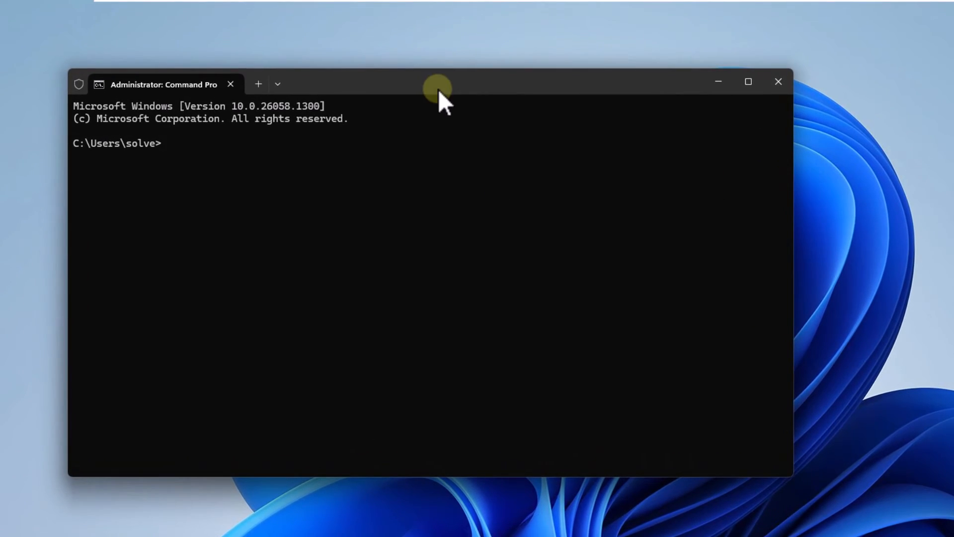
Run sfc /scannow to completion with no integrity violations, then enter cls
{"action": "type", "text": "sfc /"}
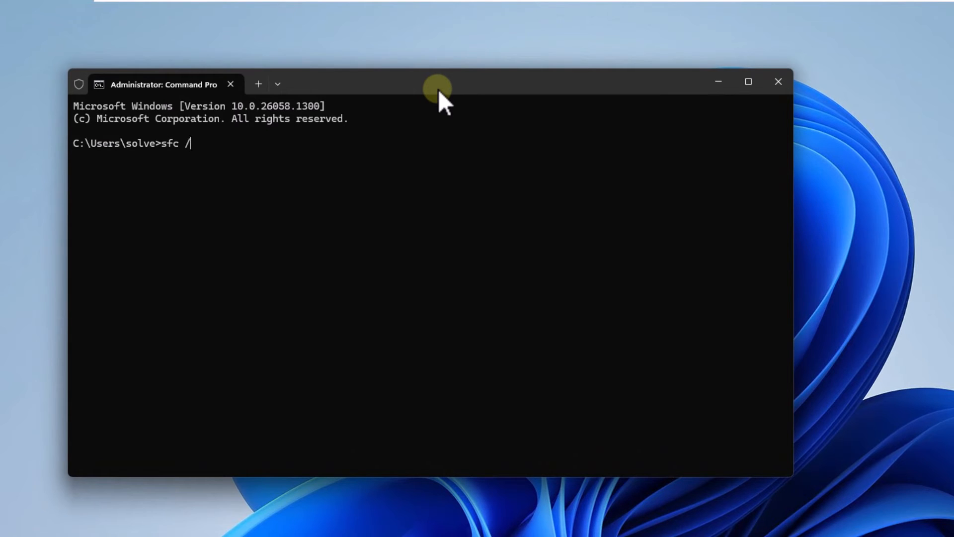
{"action": "type", "text": "scannow"}
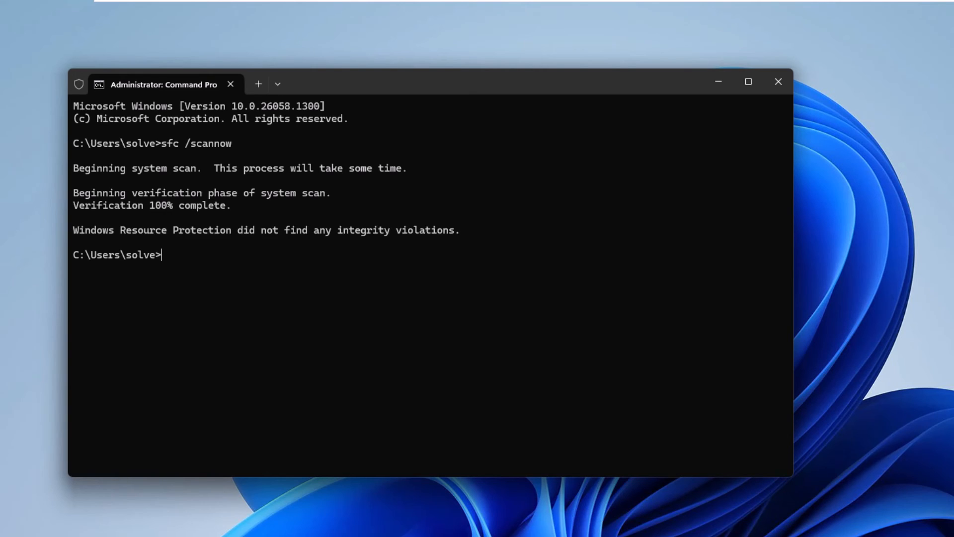
{"action": "left_click", "coordinate": [538, 358]}
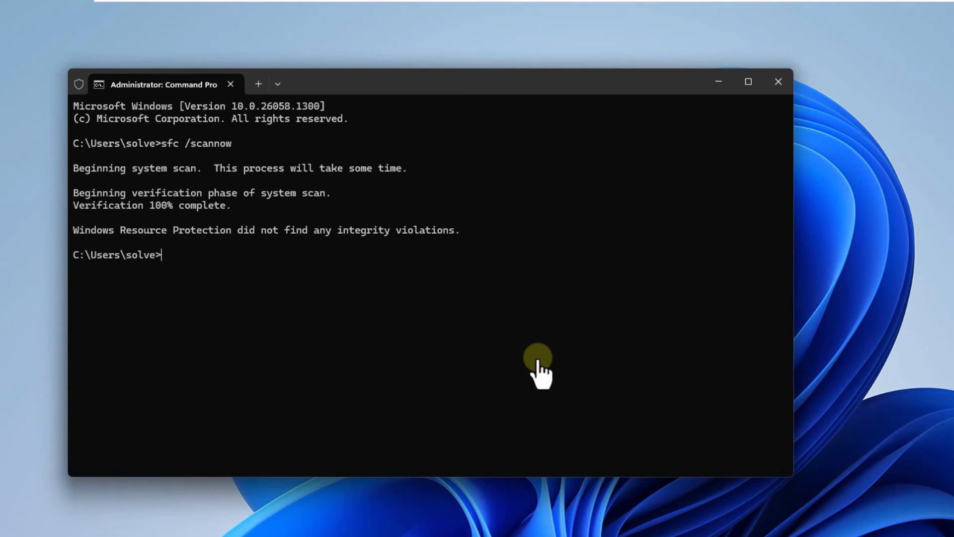
{"action": "type", "text": "cls"}
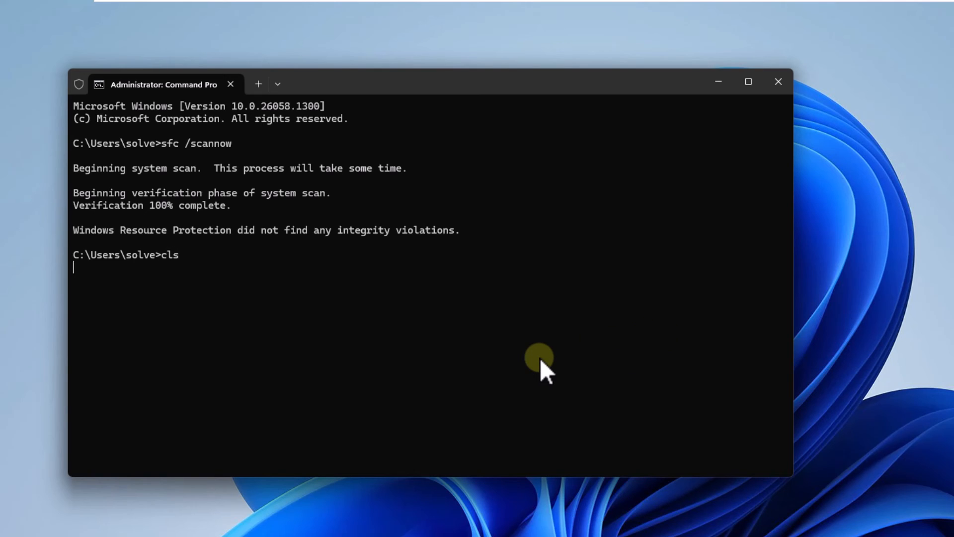